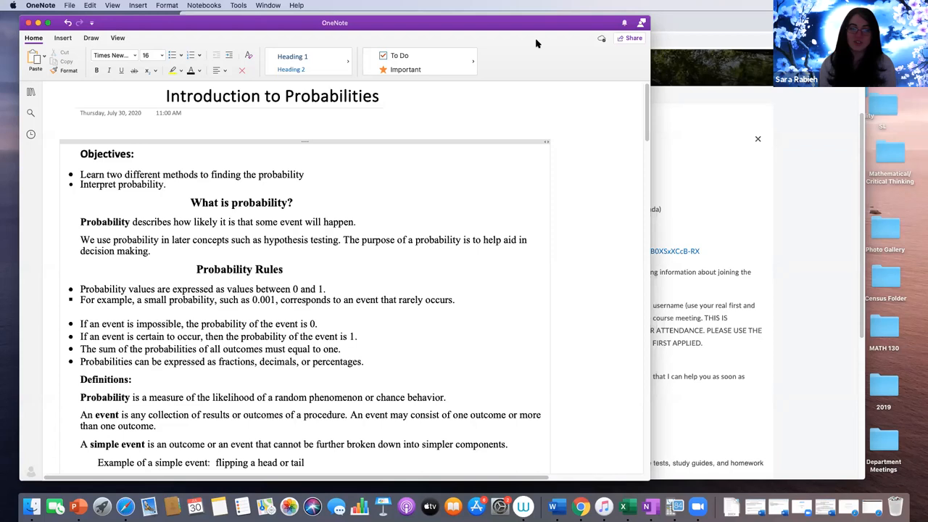
# Ink a 0-to-1 number line with a middle tick beside the Probability Rules heading.
pyautogui.scroll(-3)
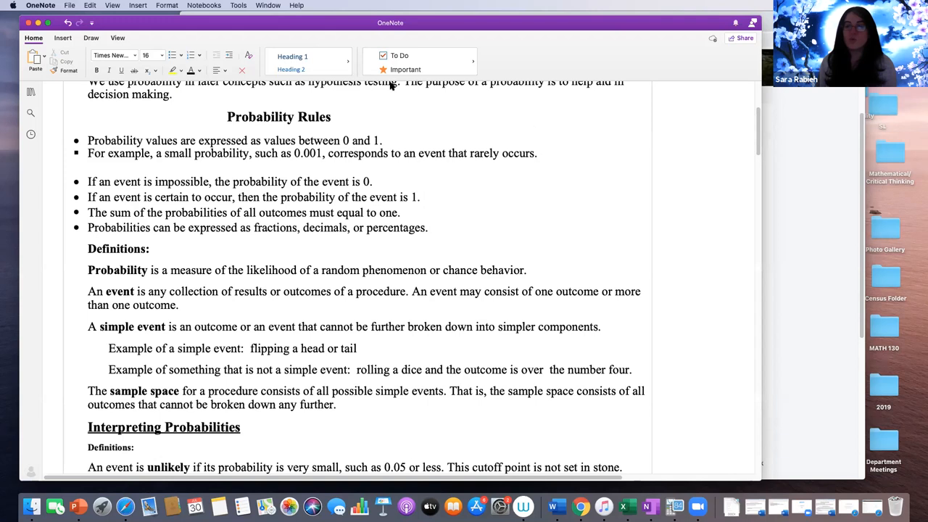
pyautogui.moveTo(455, 113)
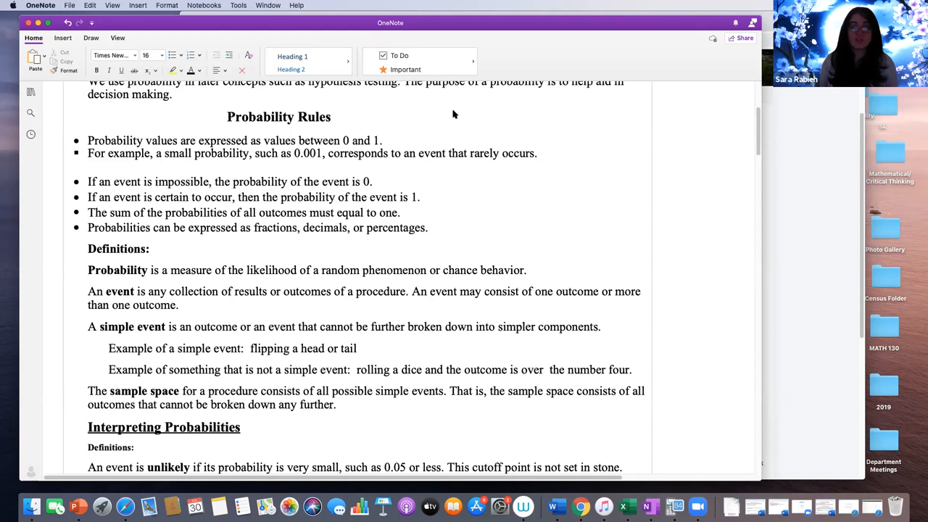
pyautogui.click(90, 38)
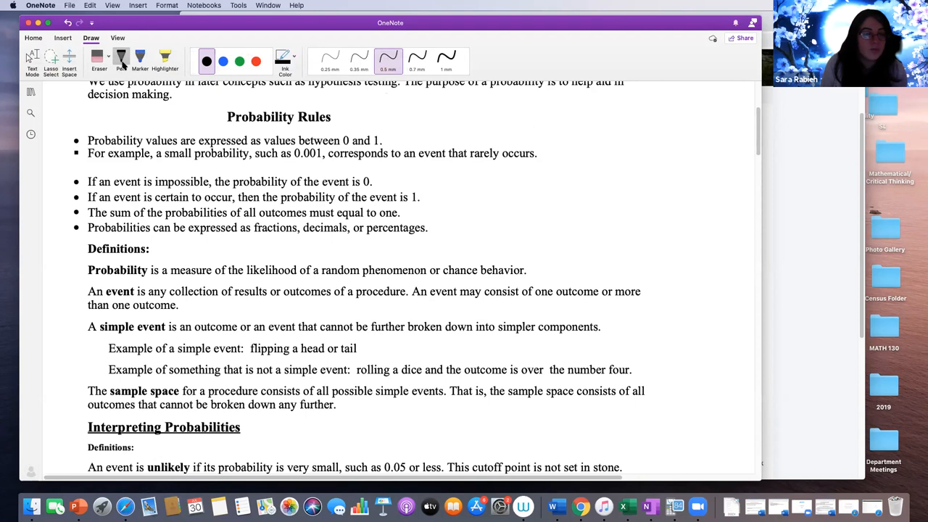
pyautogui.moveTo(520, 132); pyautogui.dragTo(582, 121)
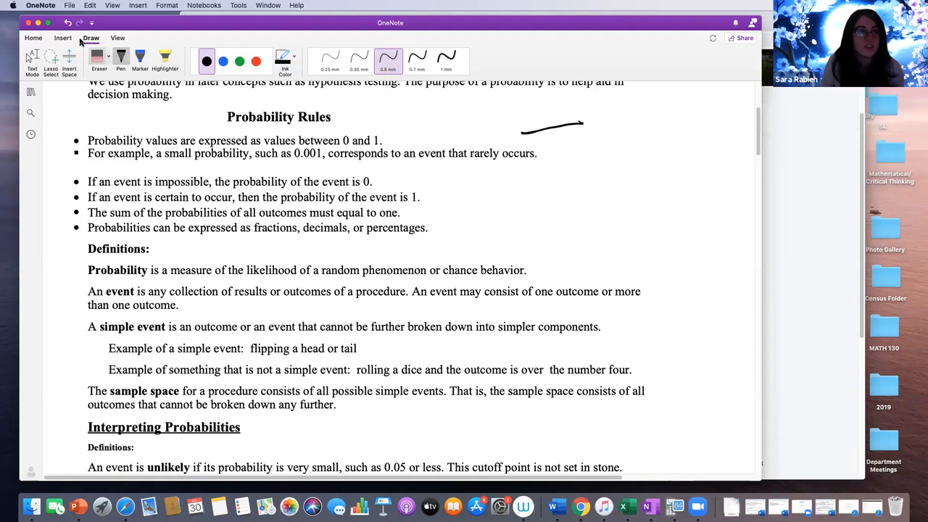
pyautogui.scroll(-3)
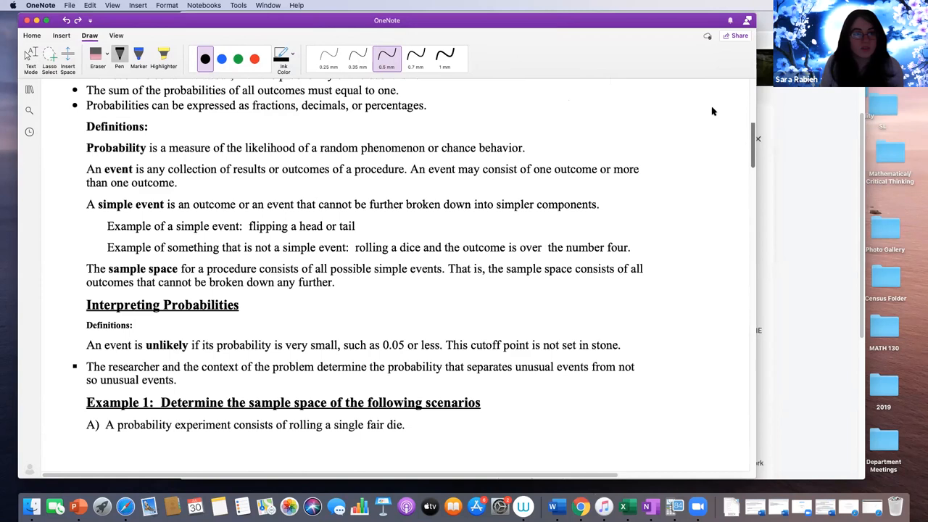
pyautogui.scroll(3)
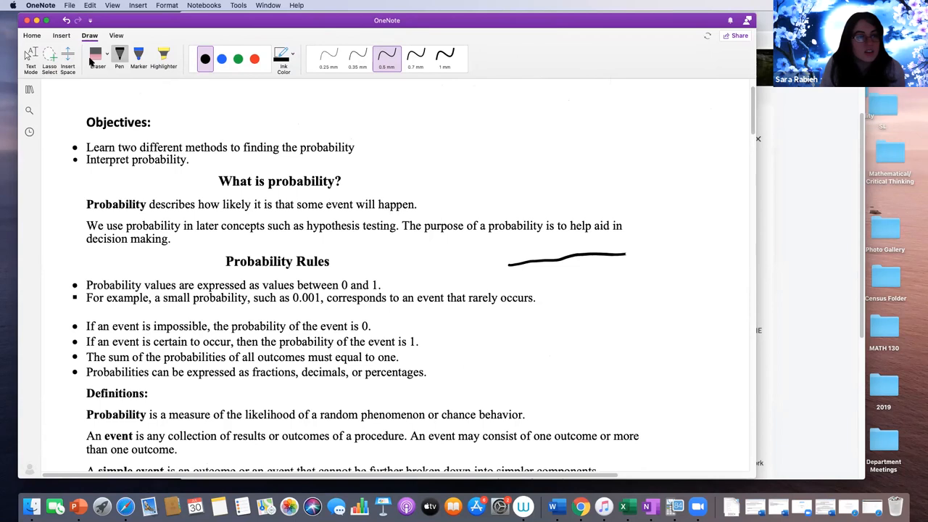
pyautogui.scroll(-3)
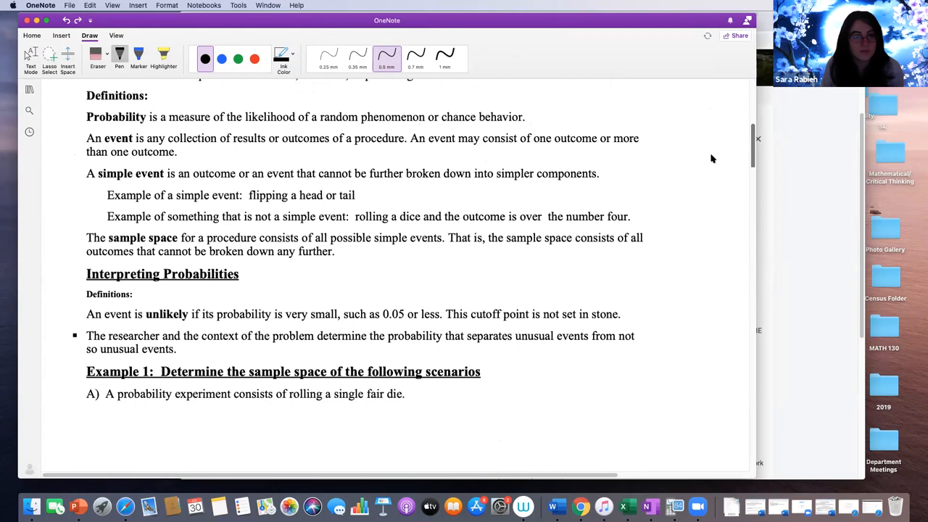
pyautogui.scroll(3)
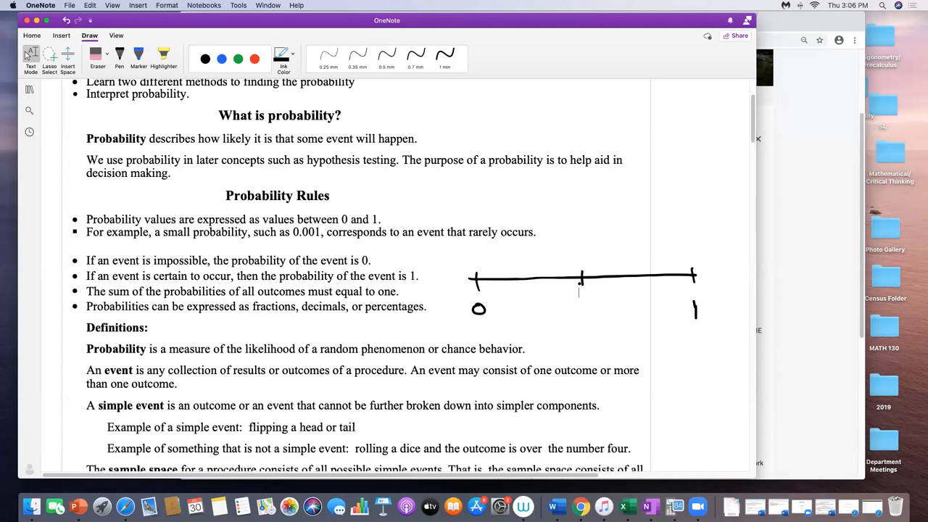
# Write 0.5 above the number line's centre tick, giving marks at 0, 0.5 and 1.
pyautogui.moveTo(562, 254); pyautogui.dragTo(592, 246)
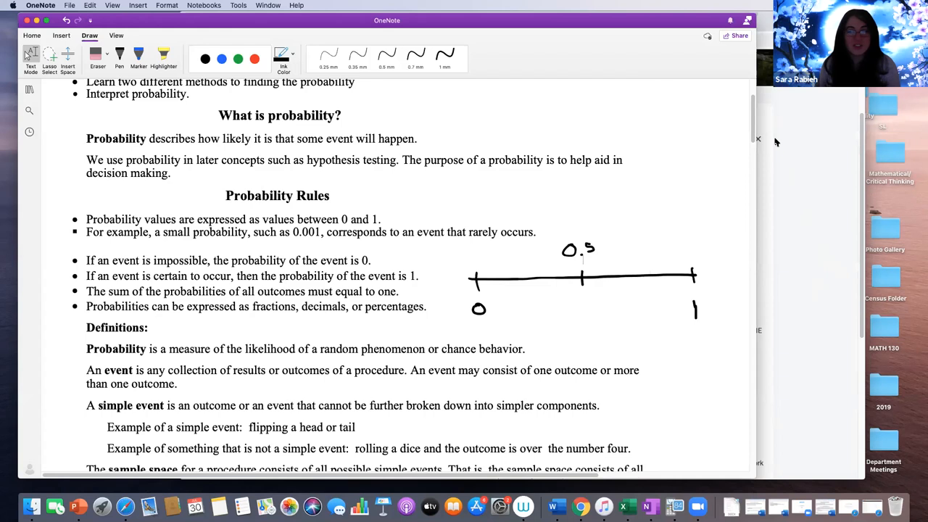
pyautogui.scroll(-3)
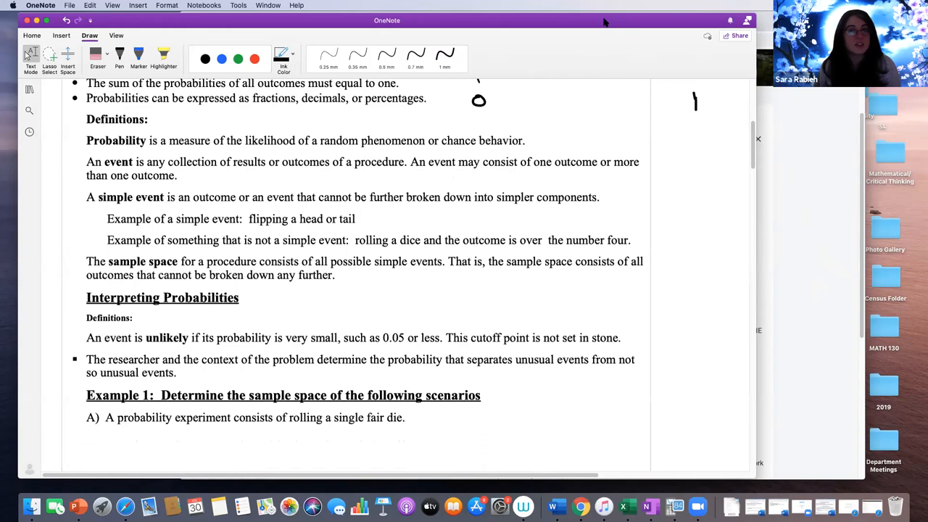
pyautogui.moveTo(606, 20)
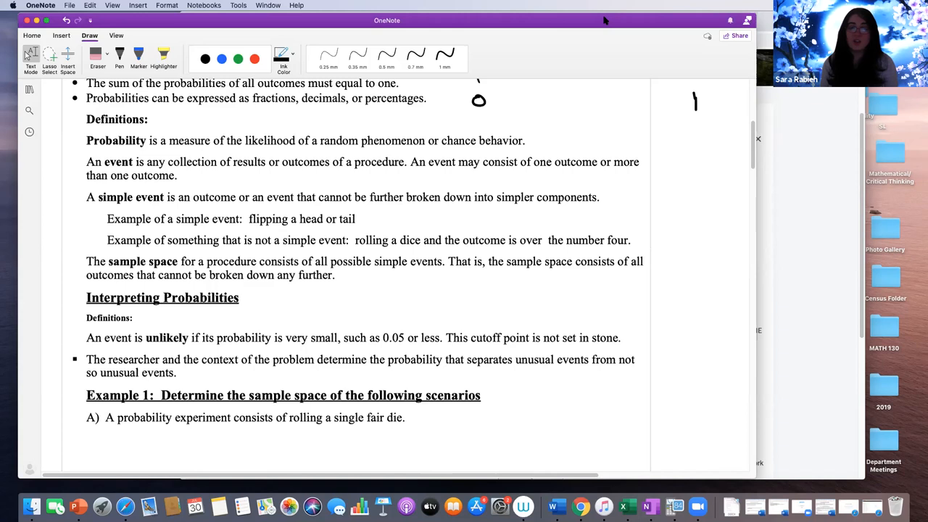
pyautogui.scroll(-3)
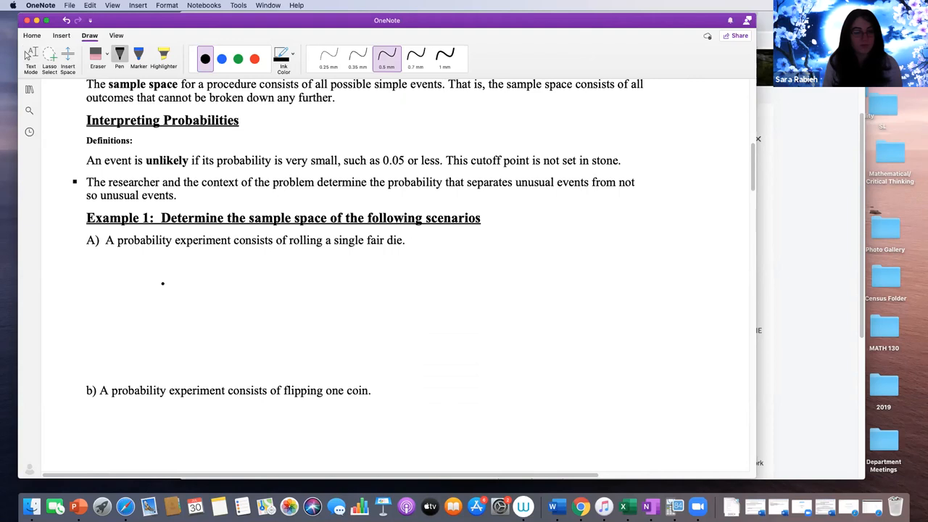
# Handwrite {1, 2, 3, 4, 5, 6} under part A and start {Head, Tail} under part b.
pyautogui.moveTo(174, 278); pyautogui.dragTo(168, 326)
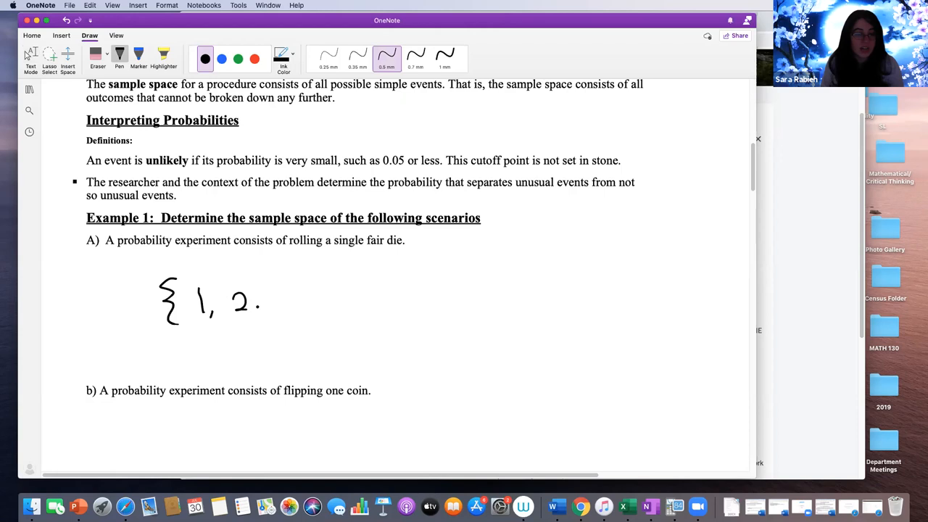
pyautogui.moveTo(261, 297); pyautogui.dragTo(427, 298)
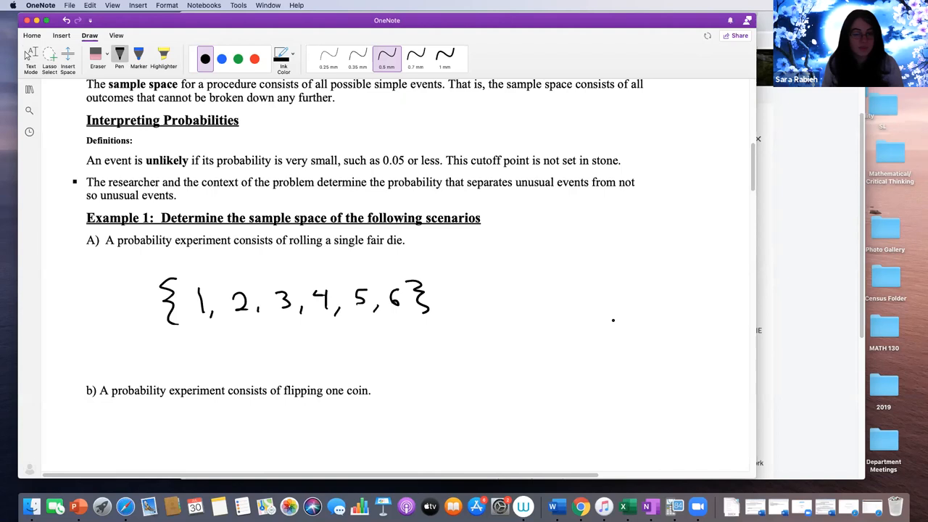
pyautogui.scroll(-3)
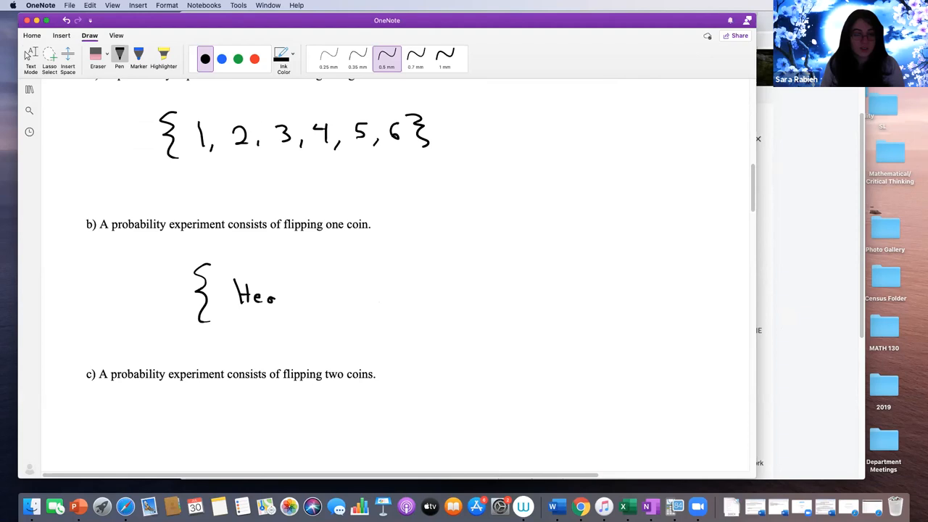
pyautogui.moveTo(276, 297); pyautogui.dragTo(388, 297)
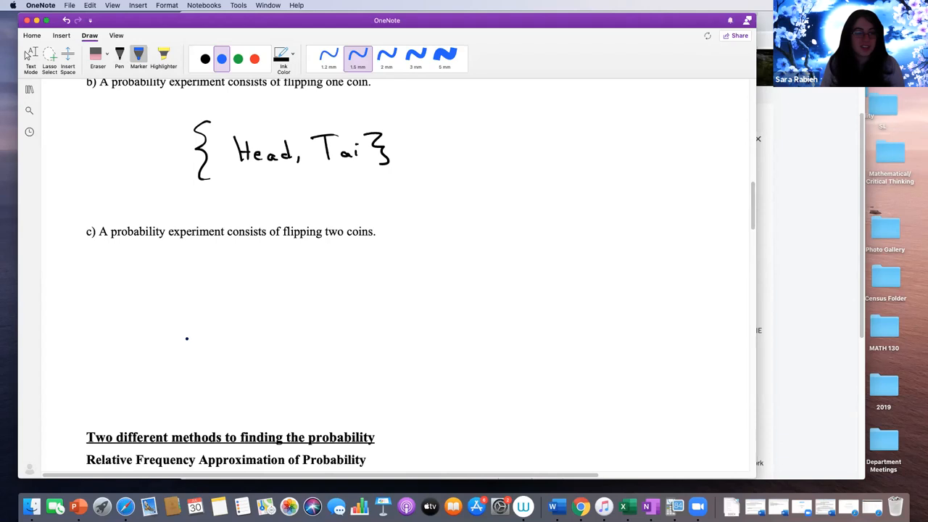
# Sketch H/T branches for two coins under part c and write {HH, HT, TH, TT} beside them.
pyautogui.click(119, 58)
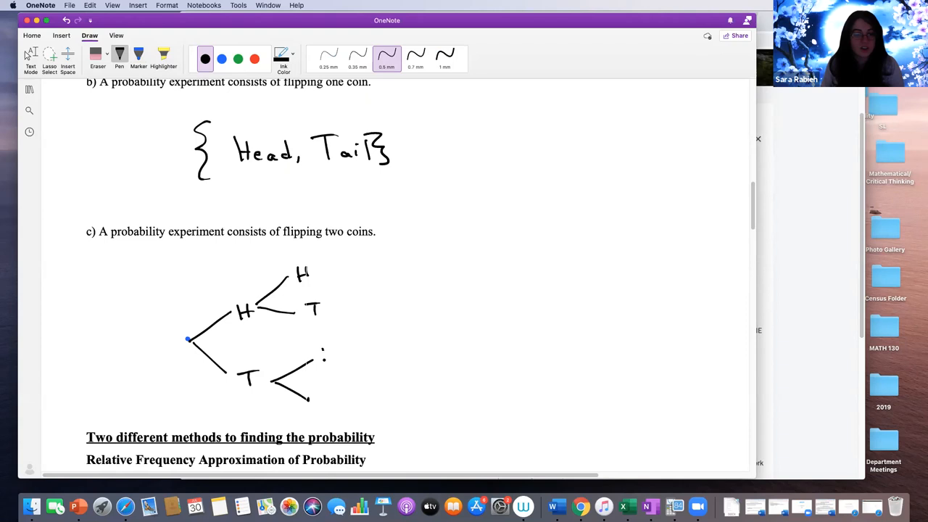
pyautogui.moveTo(319, 362); pyautogui.dragTo(334, 405)
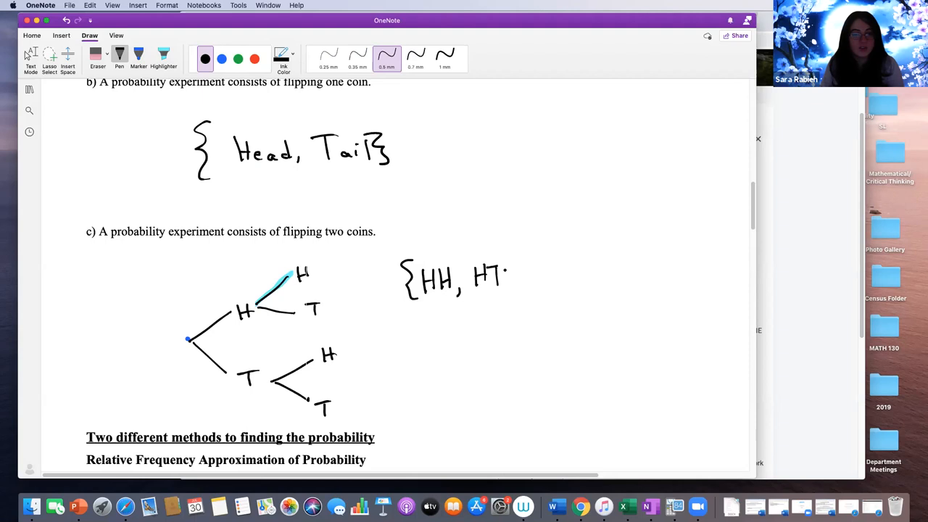
pyautogui.click(163, 55)
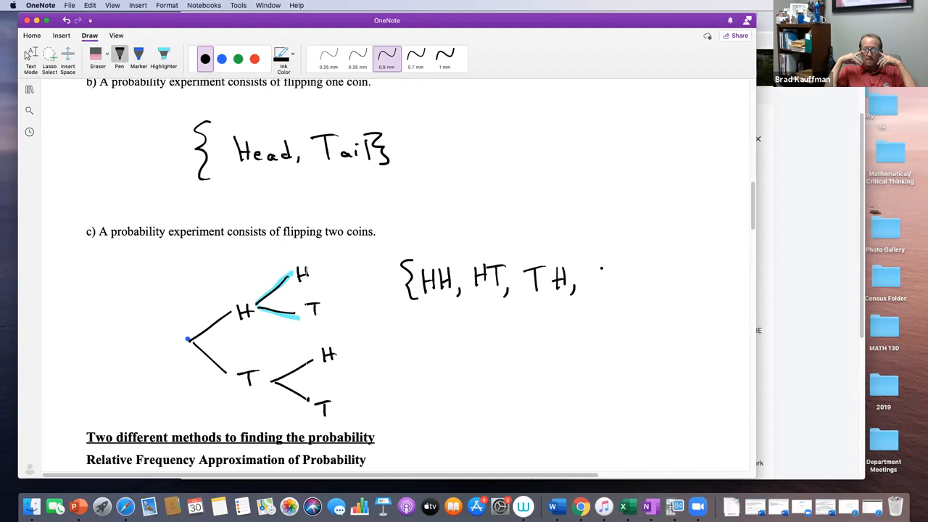
pyautogui.moveTo(595, 278); pyautogui.dragTo(650, 278)
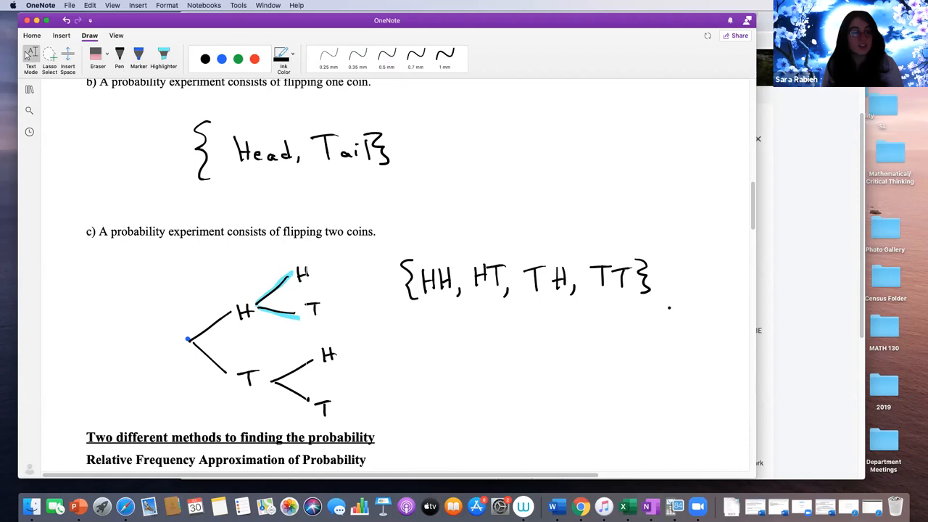
# Scroll down to Example 2 on the smoking survey and adjust the pen thickness.
pyautogui.scroll(-3)
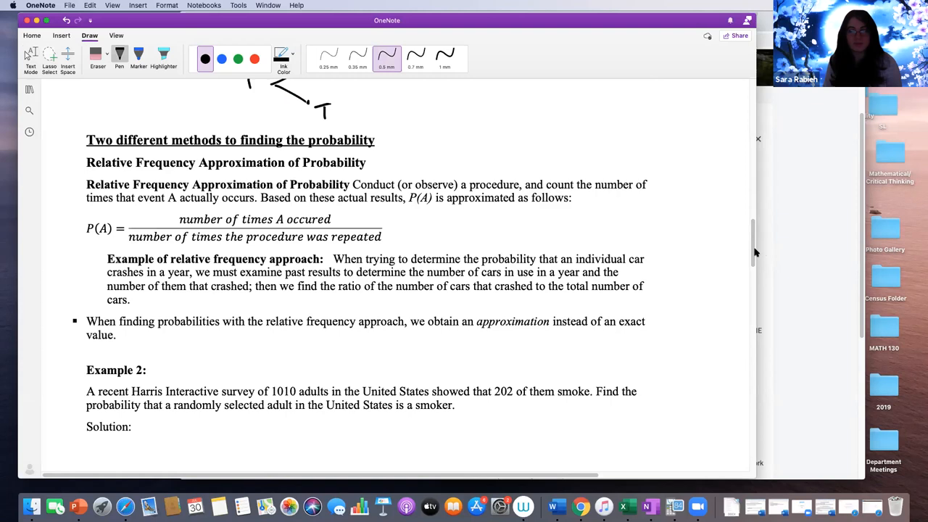
pyautogui.scroll(-3)
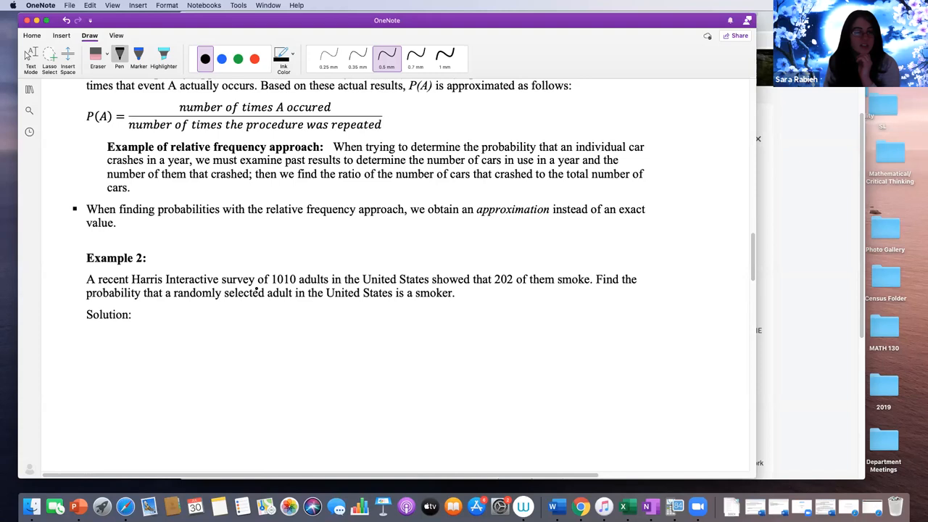
pyautogui.click(557, 296)
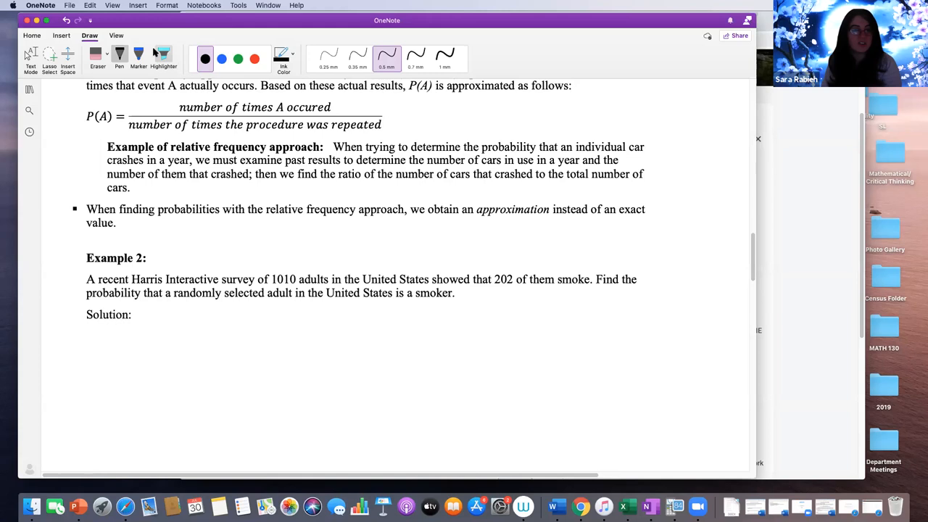
pyautogui.click(30, 58)
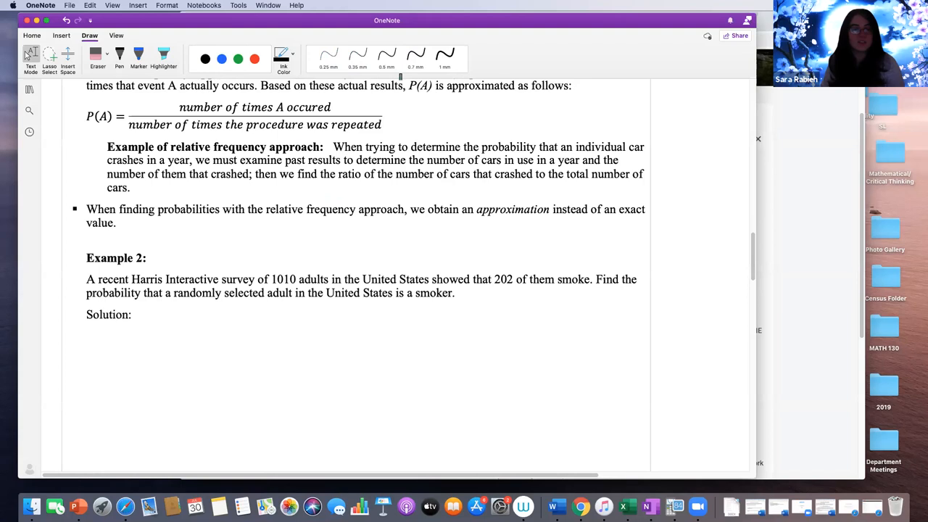
# Highlight '1010 adults' and '202 of them smoke' in blue in Example 2.
pyautogui.click(162, 57)
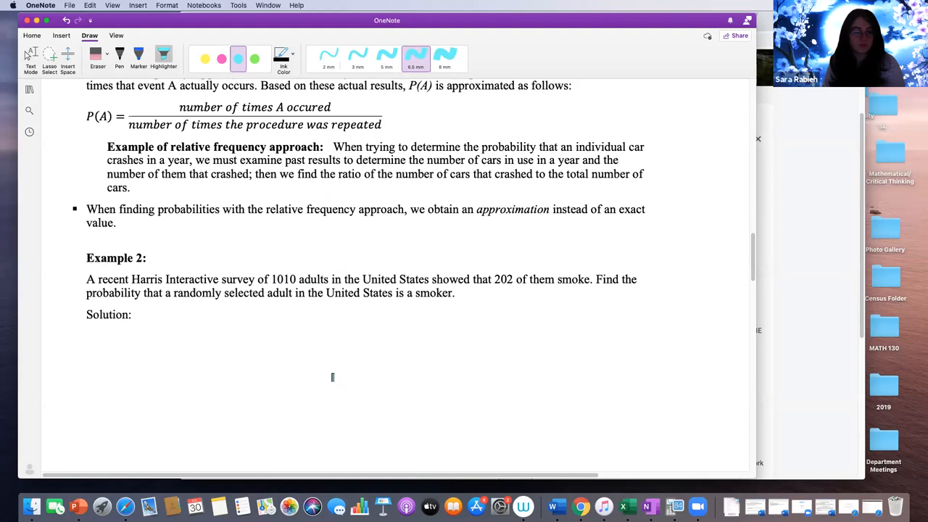
pyautogui.click(119, 55)
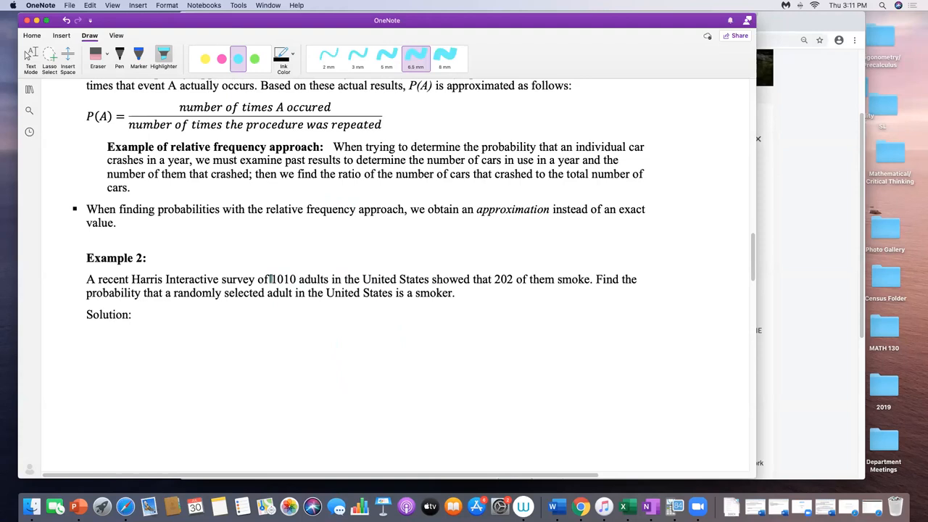
pyautogui.moveTo(271, 278); pyautogui.dragTo(583, 279)
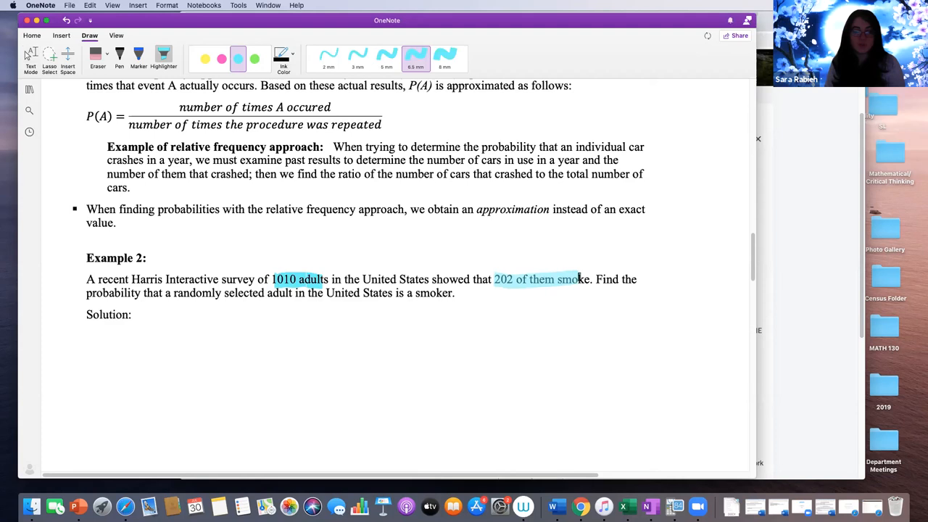
pyautogui.moveTo(113, 363); pyautogui.dragTo(196, 374)
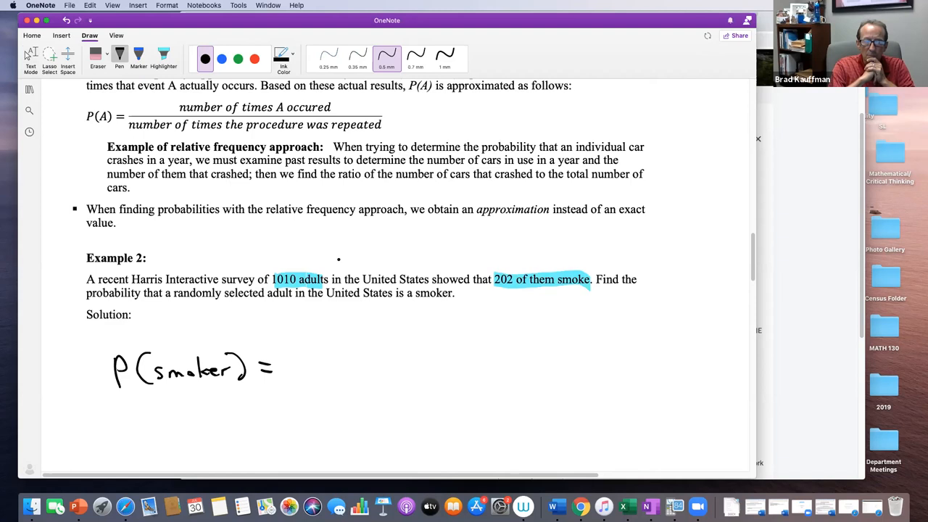
# Handwrite P(smoker) = 202/1010 as a fraction below Solution.
pyautogui.moveTo(297, 363); pyautogui.dragTo(345, 362)
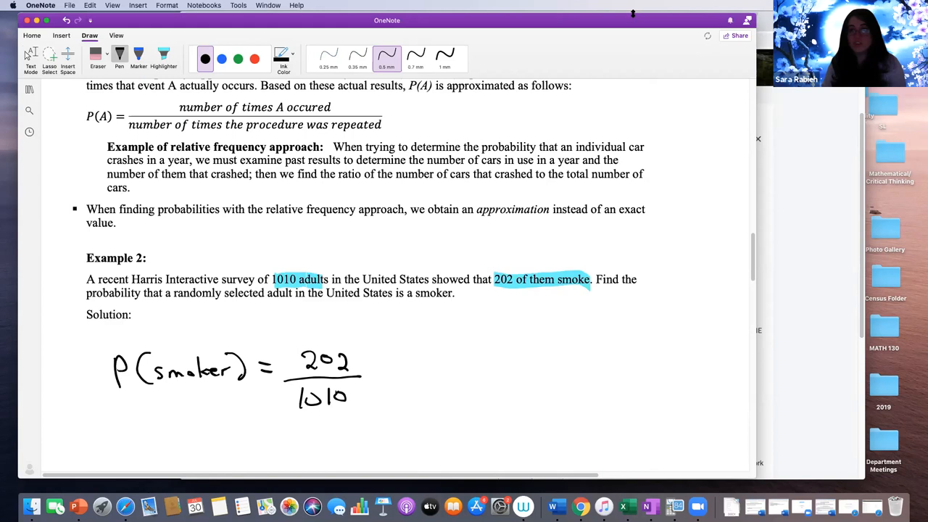
pyautogui.moveTo(616, 98)
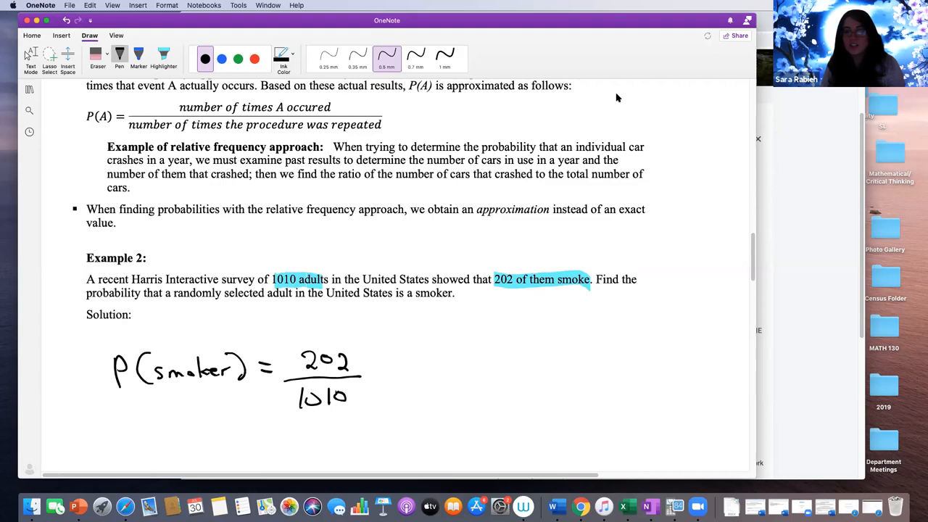